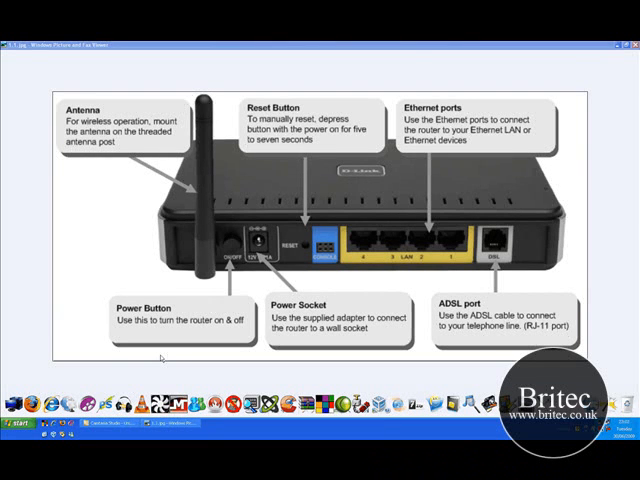
mouse_move(90, 198)
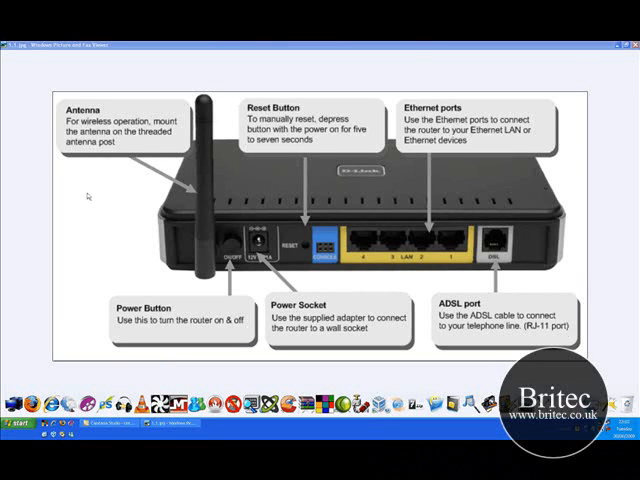
mouse_move(178, 216)
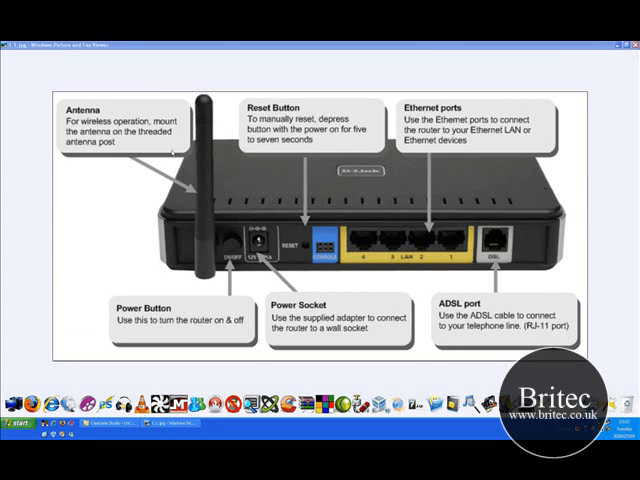
mouse_move(384, 236)
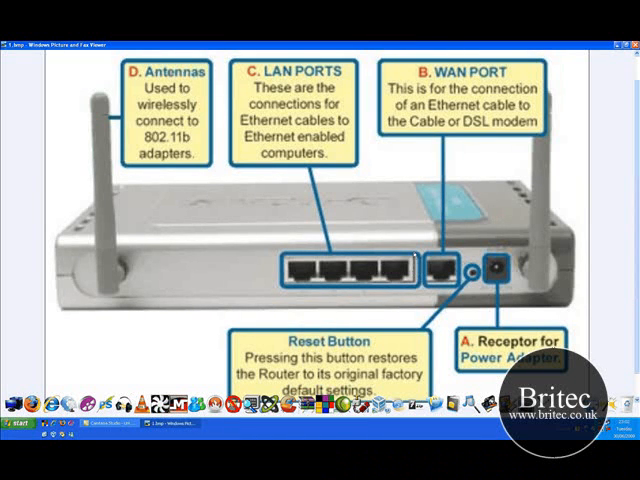
mouse_move(420, 222)
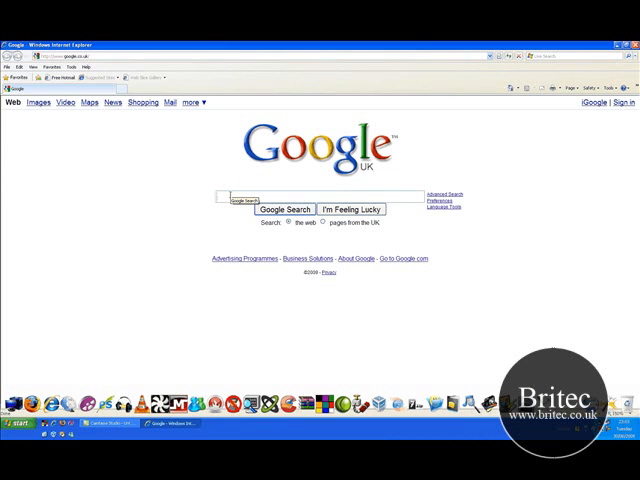
type("virgin")
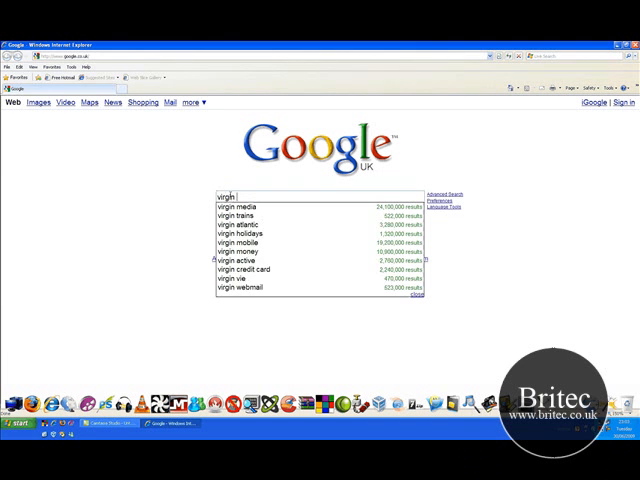
type("sat")
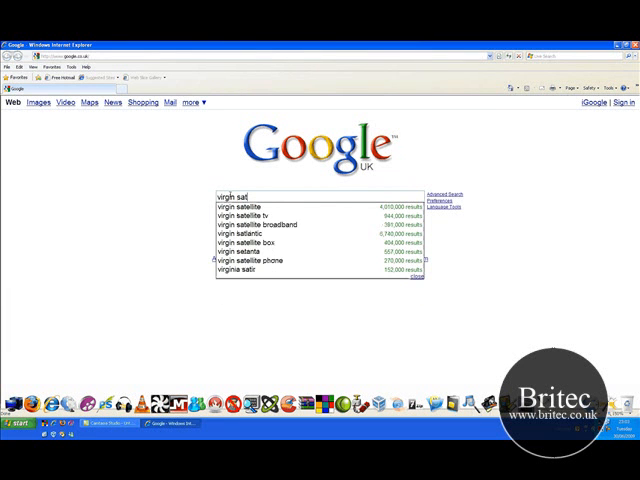
type("sta")
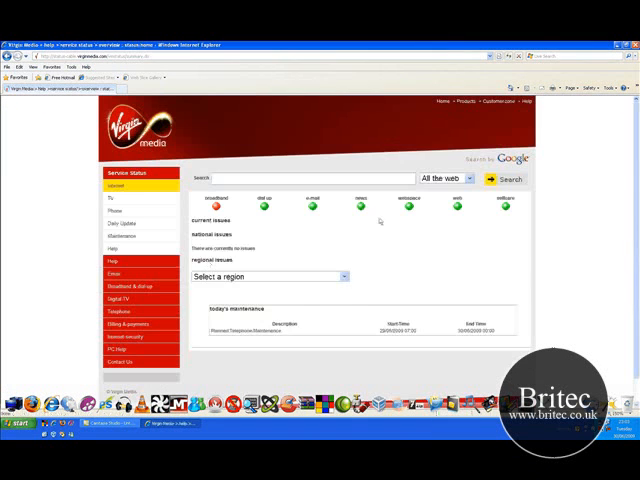
left_click(344, 276)
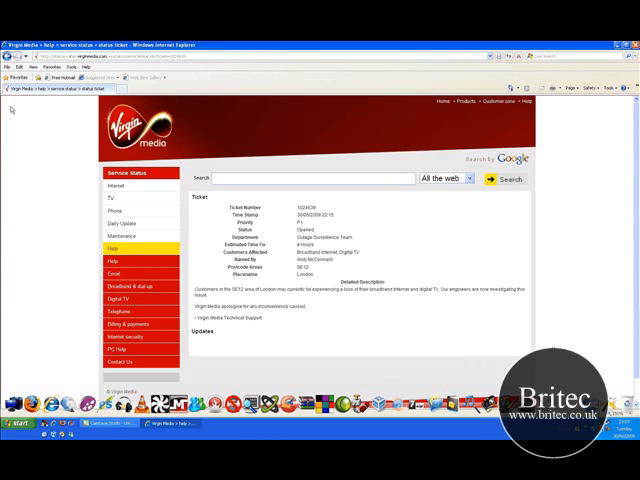
left_click(128, 186)
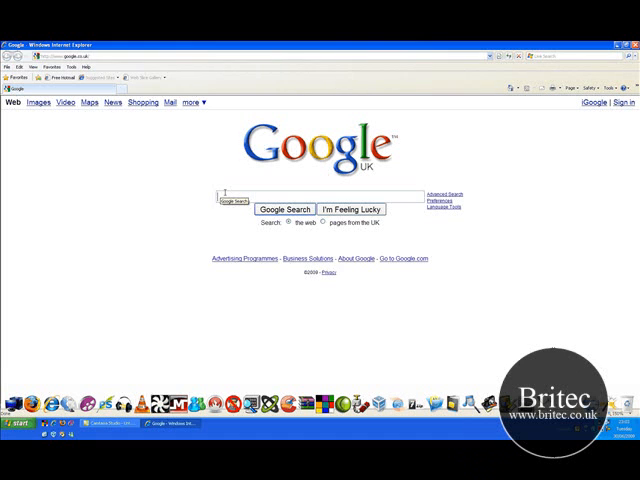
Search for BT service status and scroll through the reported broadband problems.
type("bt")
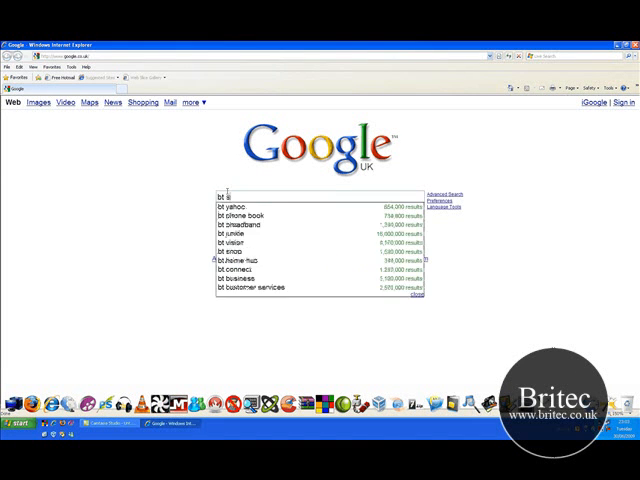
type("s")
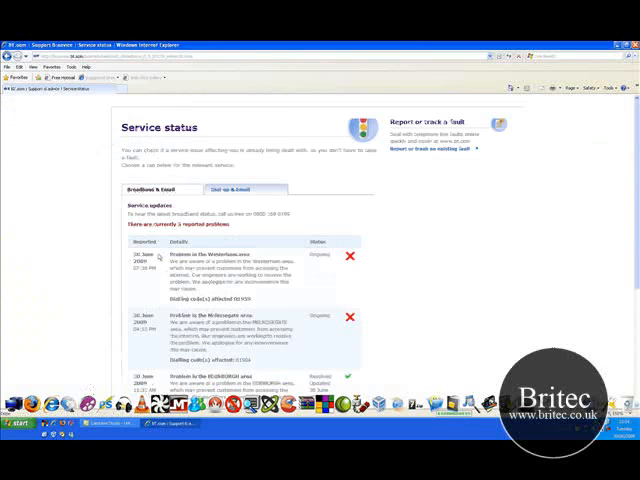
scroll("down", 3)
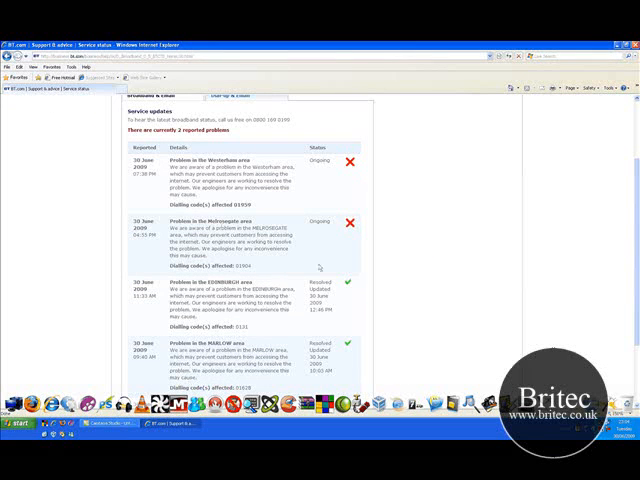
scroll("up", 3)
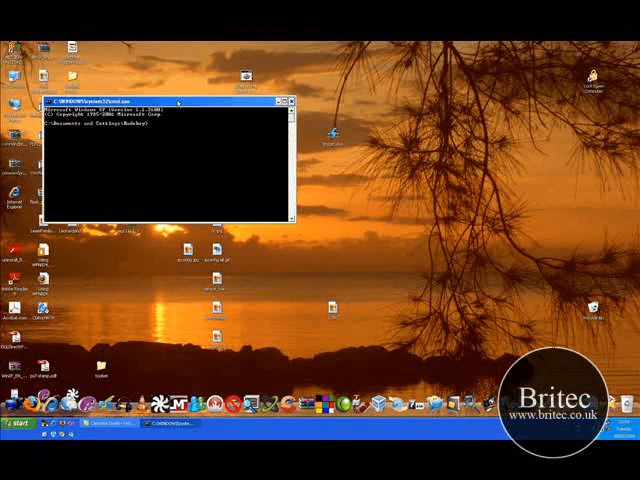
Move the command window lower and enter 'ipconfig /all' at the prompt.
left_click_drag(170, 100, 210, 180)
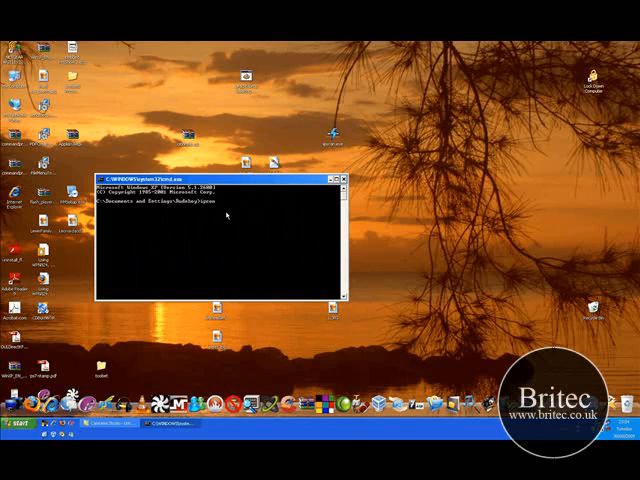
type("ipconfig")
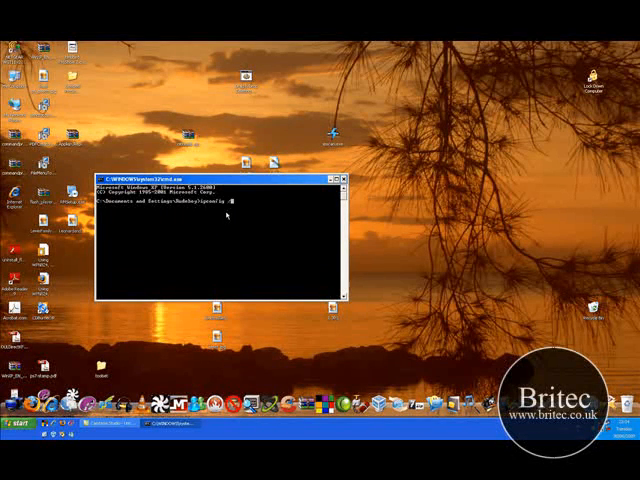
type("/all")
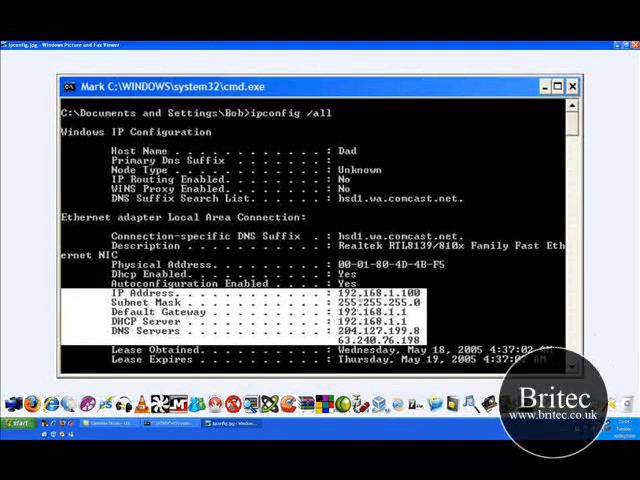
mouse_move(464, 146)
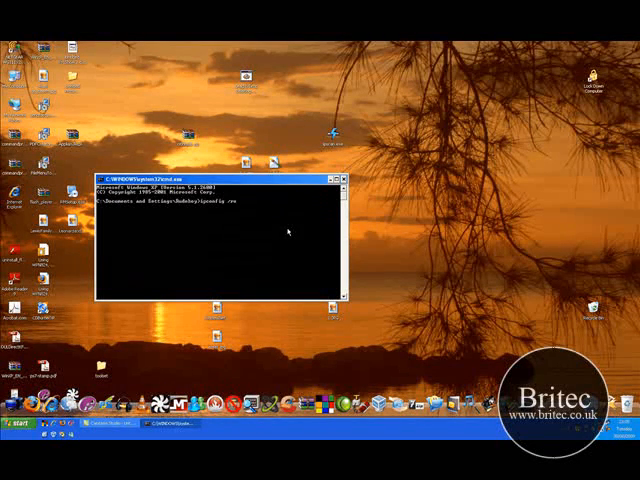
Run ipconfig to list each adapter's configuration, including one with media disconnected.
key("Return")
type("ipconfig /rel")
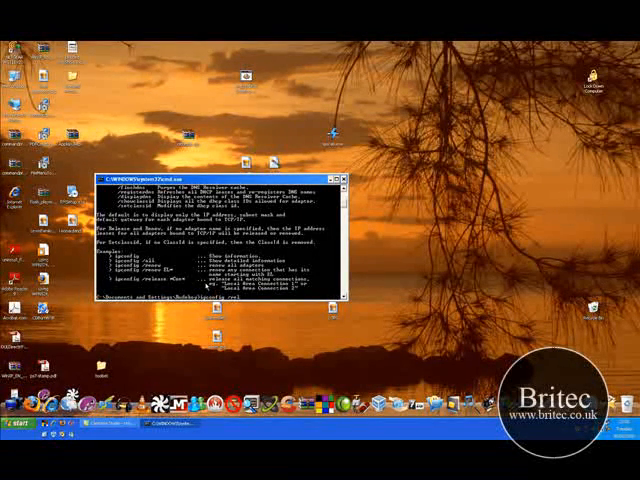
key("Return")
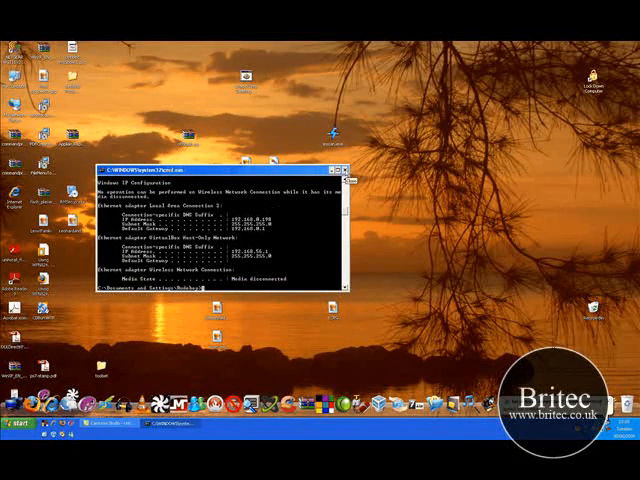
Launch a new command window via Start > Run with 'cmd'.
left_click(348, 168)
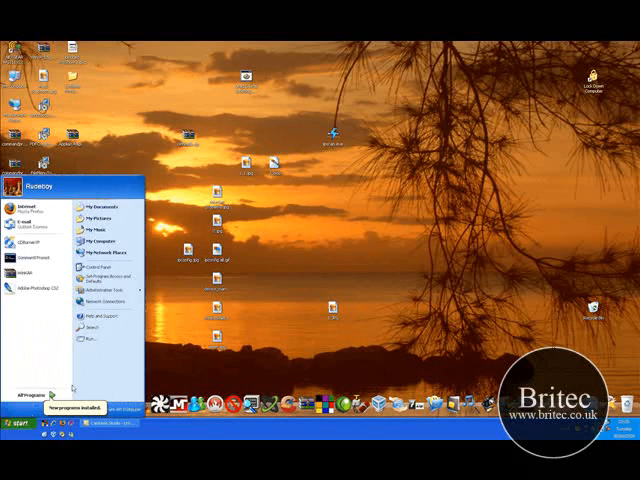
left_click(82, 336)
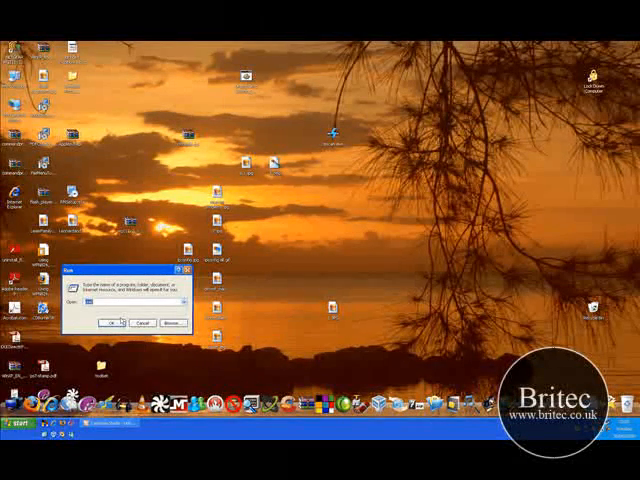
left_click(112, 324)
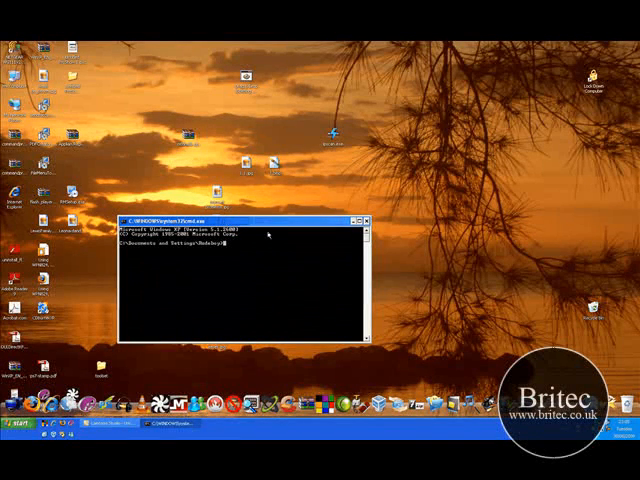
Ping the router at 192.168.1.1 and get replies back.
type("ping")
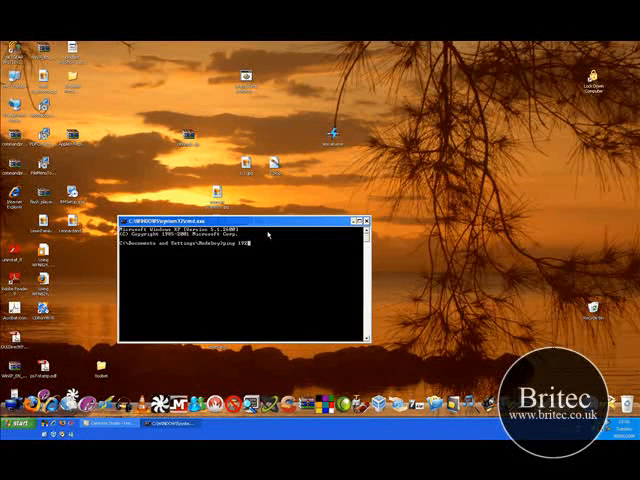
type("192.168.56.")
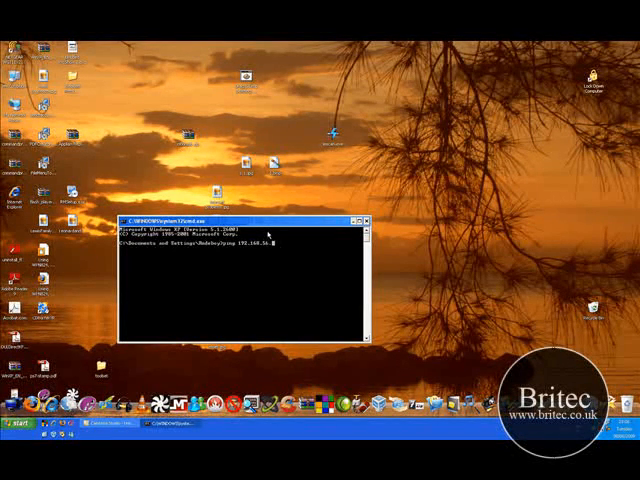
key("Return")
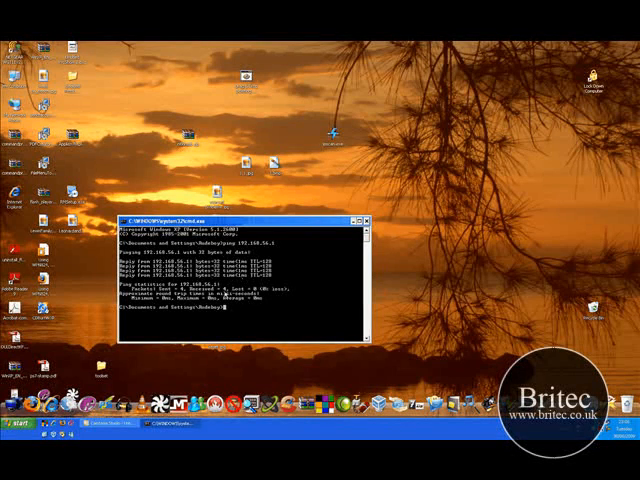
mouse_move(244, 326)
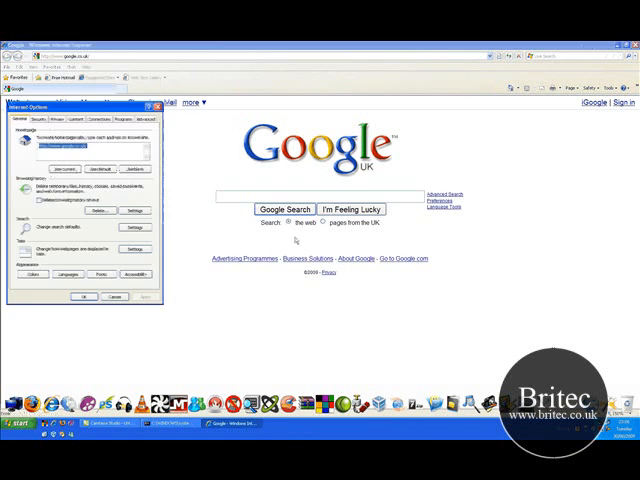
Review the Advanced and Security tabs in Internet Options.
left_click(148, 120)
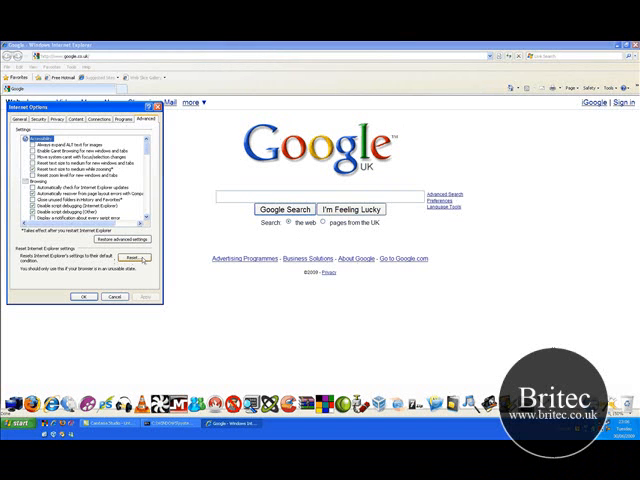
left_click(40, 120)
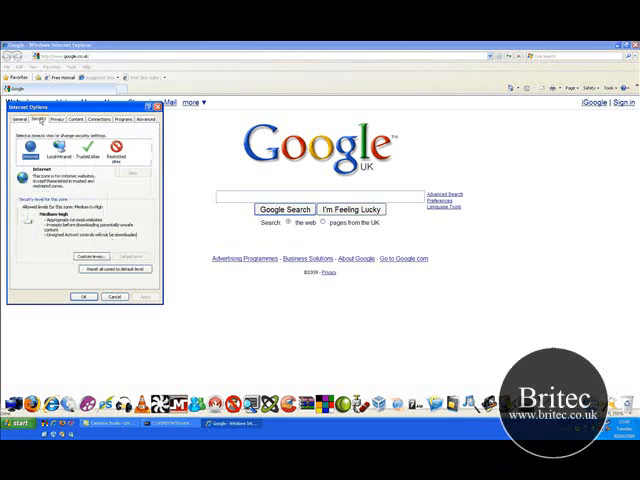
left_click(136, 120)
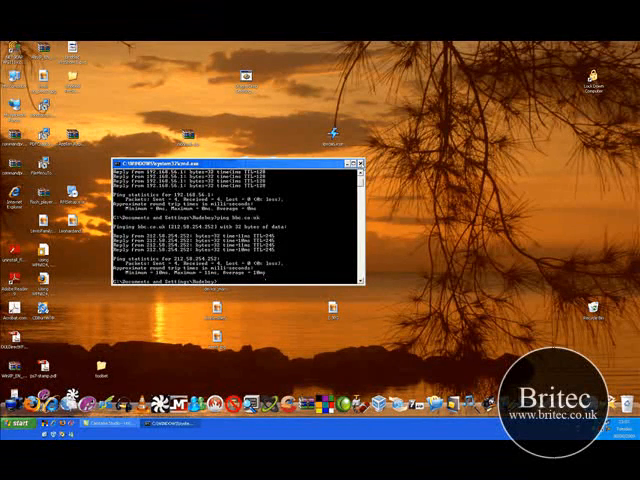
Bring up the Network Connections folder after reading the ping statistics.
left_click(356, 160)
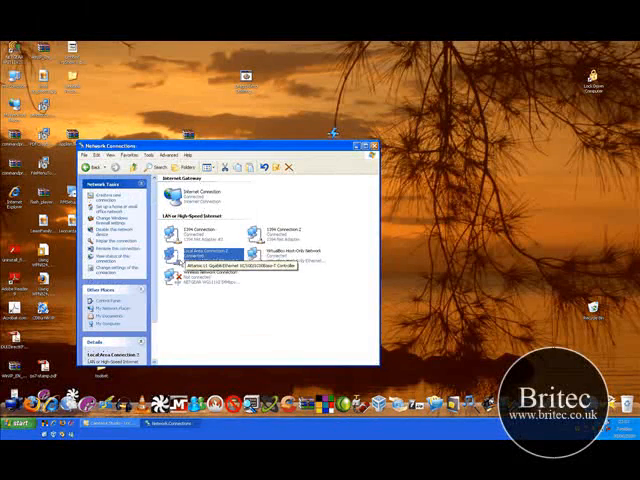
right_click(196, 258)
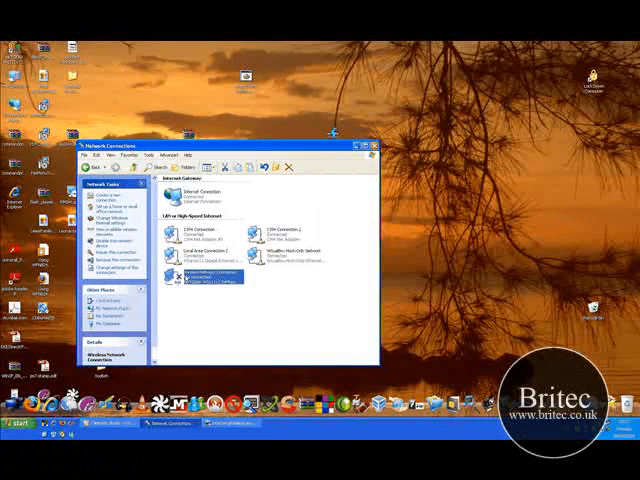
right_click(210, 284)
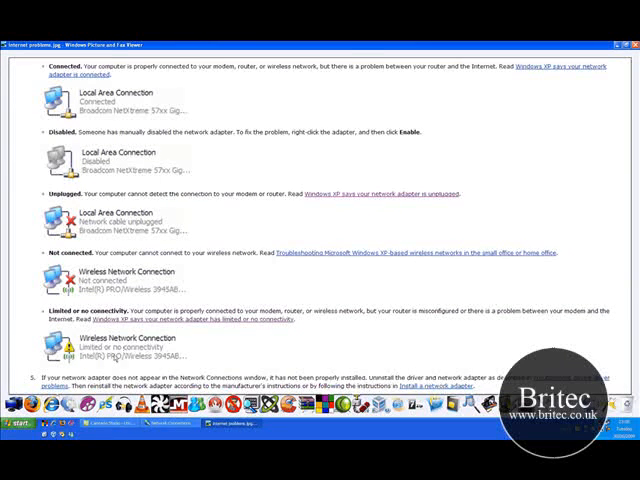
mouse_move(222, 362)
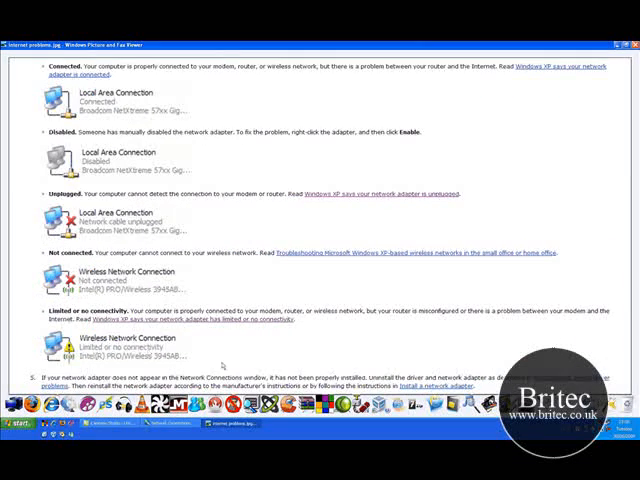
mouse_move(312, 350)
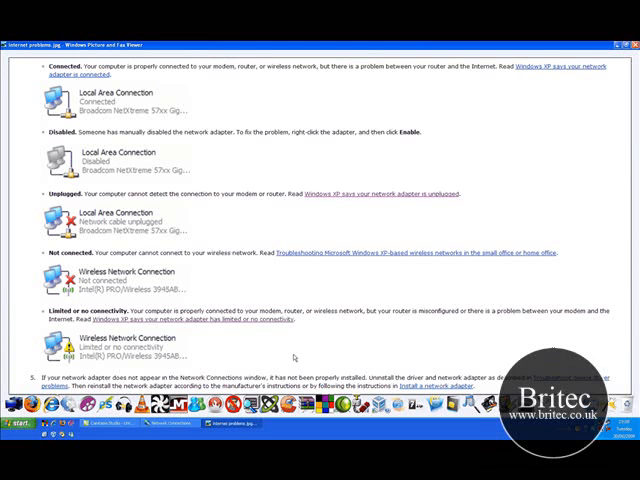
mouse_move(540, 180)
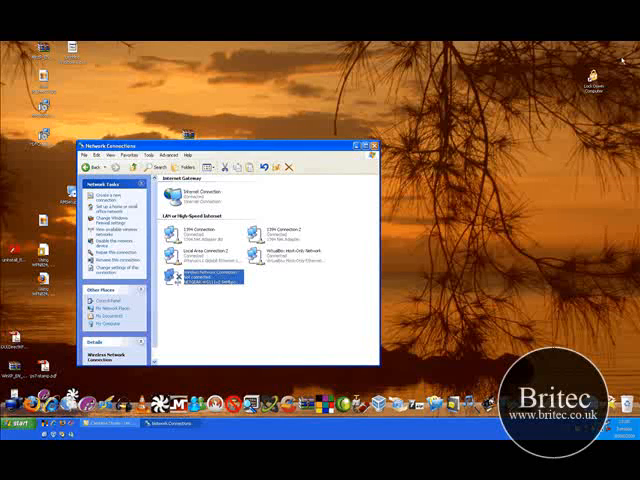
Review the Local Area Connection's TCP/IP settings, set to obtain addresses automatically, and close them.
left_click(200, 250)
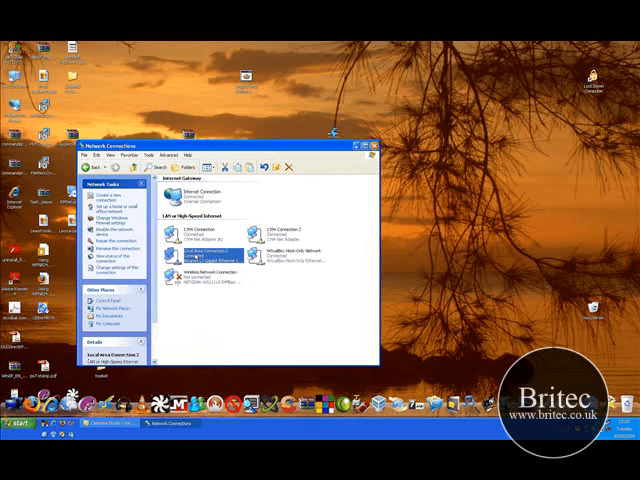
right_click(200, 252)
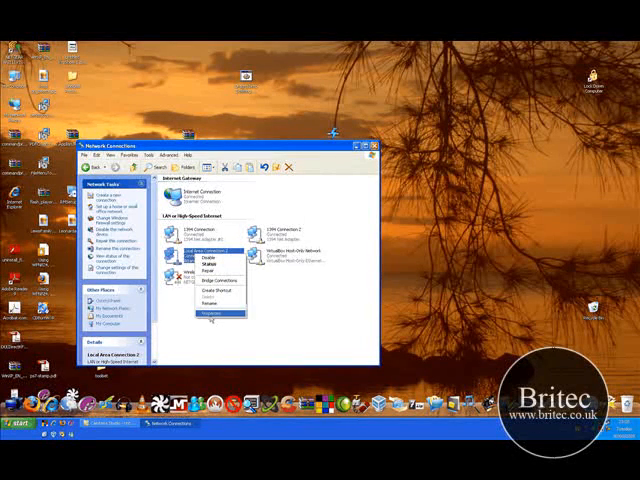
left_click(220, 314)
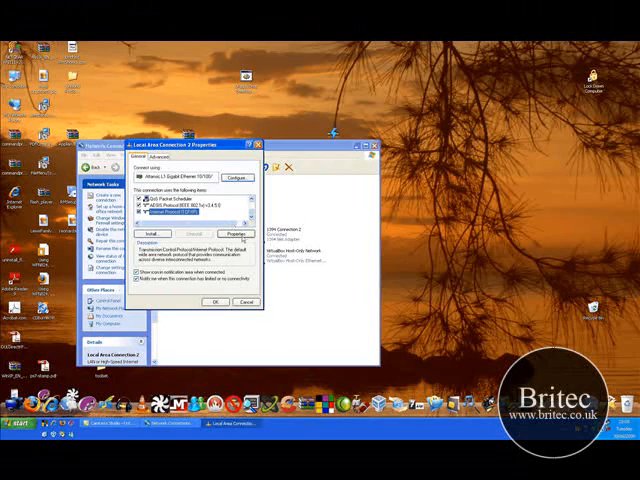
left_click(236, 232)
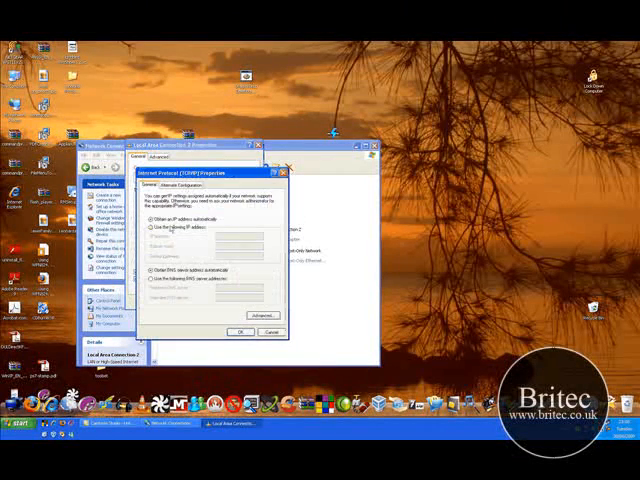
left_click(156, 224)
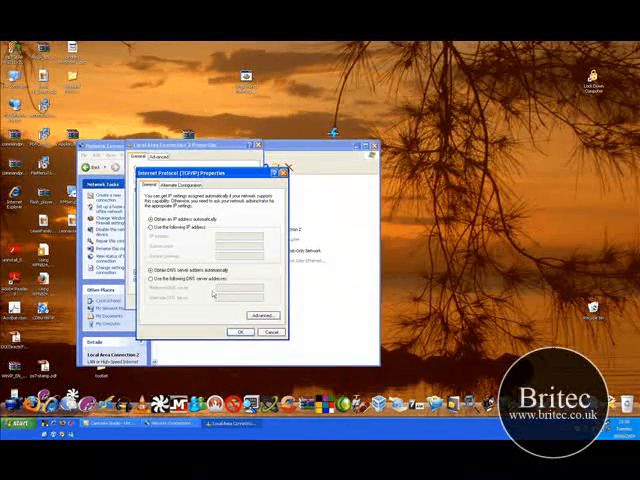
left_click(260, 316)
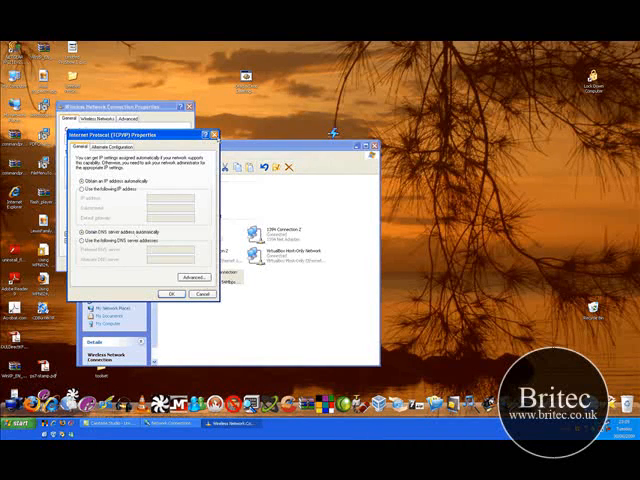
Close the wireless connection's TCP/IP settings after reviewing them.
left_click(172, 292)
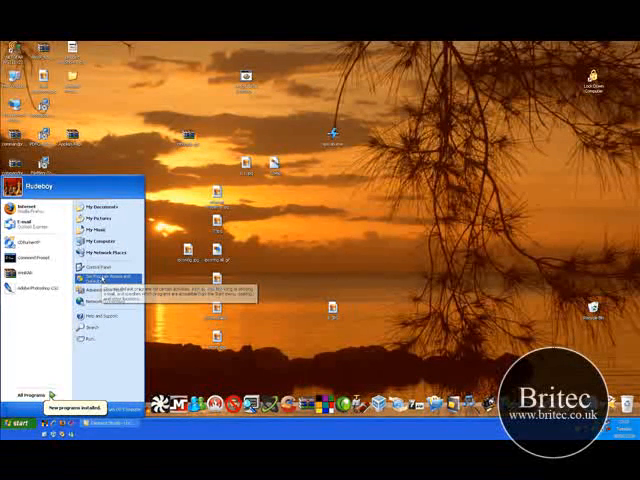
Reopen Network Connections and bring up the Wireless Network Connection's properties.
left_click(100, 264)
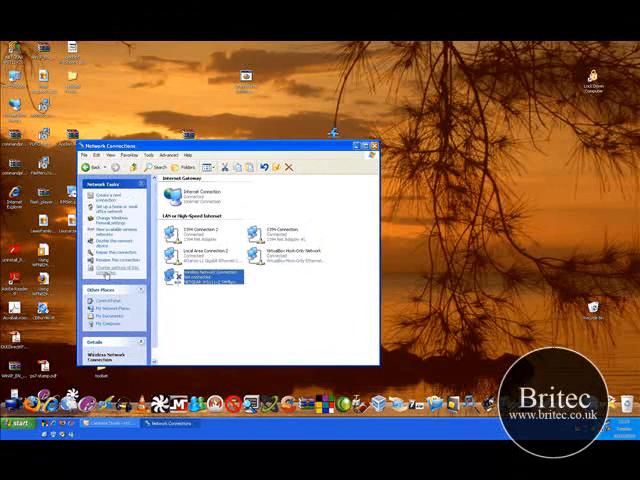
double_click(204, 278)
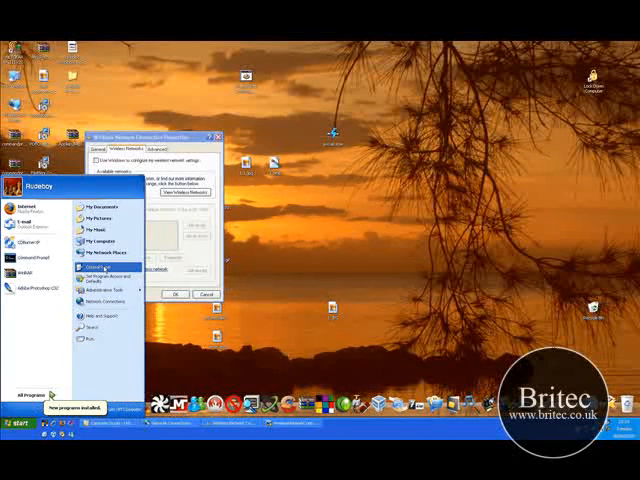
left_click(96, 276)
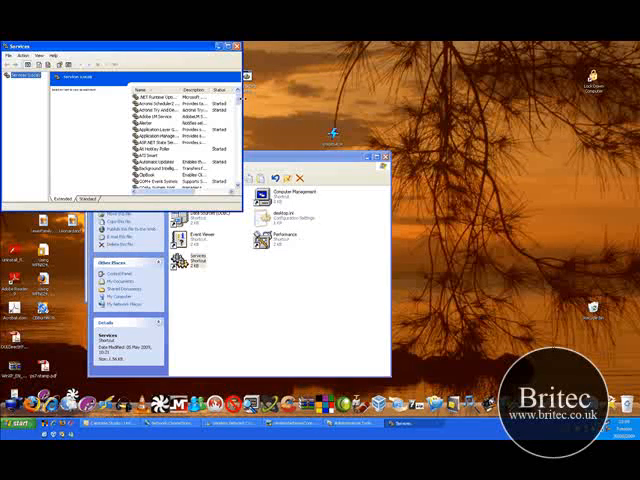
scroll("down", 3)
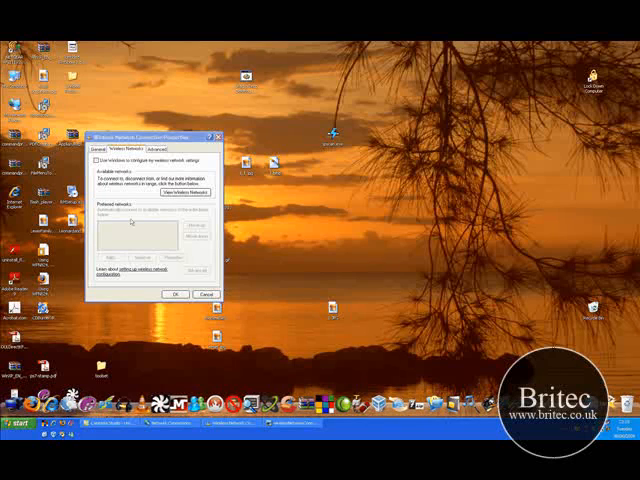
Enable 'Use Windows to configure my wireless network settings', view Advanced access options, and apply with OK.
left_click(100, 160)
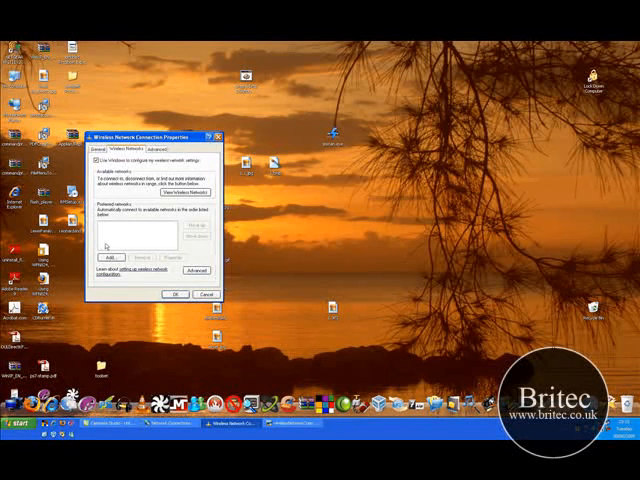
mouse_move(136, 232)
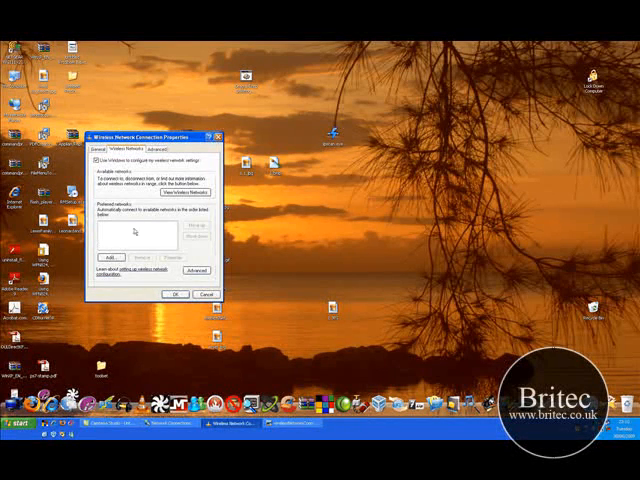
mouse_move(124, 232)
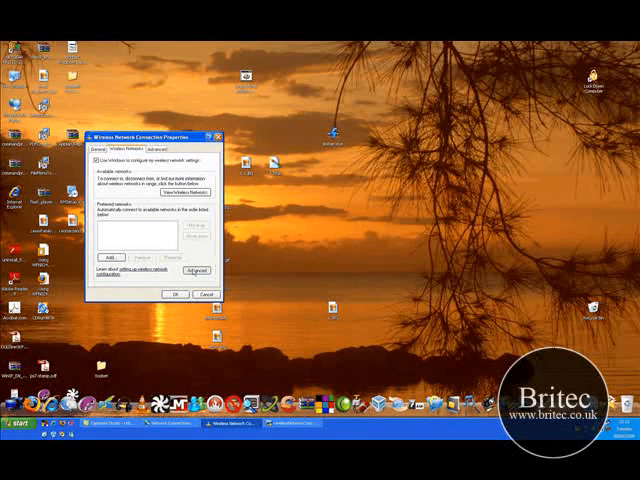
left_click(196, 270)
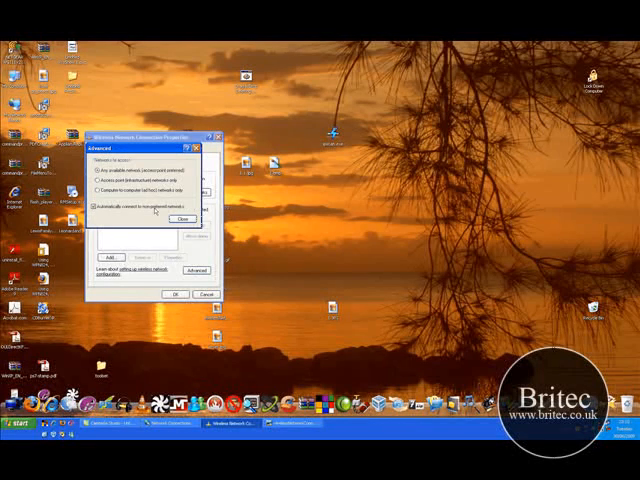
left_click(96, 178)
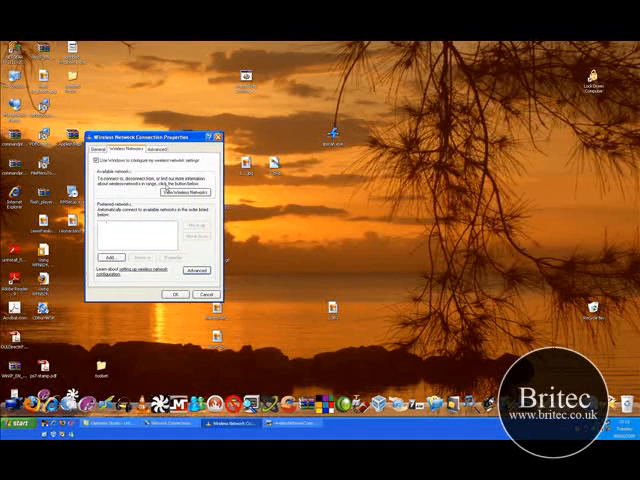
left_click(148, 148)
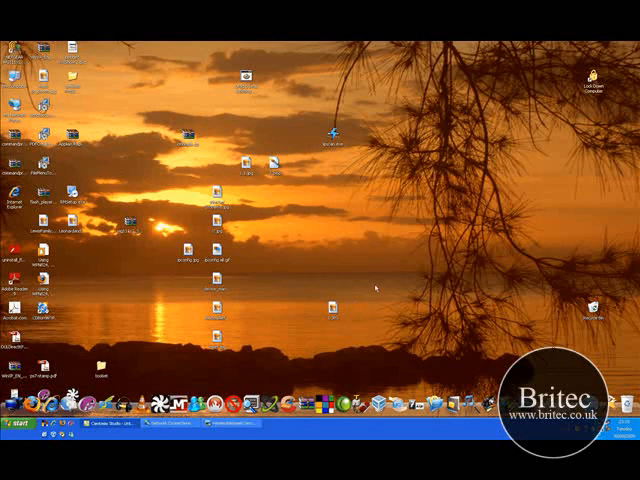
mouse_move(364, 328)
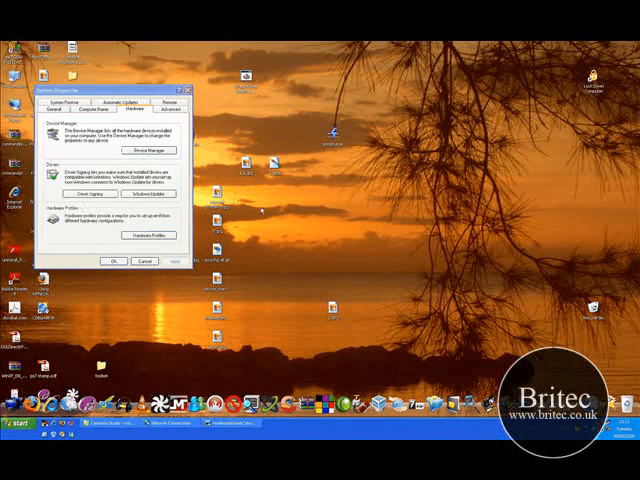
Bring up Device Manager's hardware list from the Hardware tab.
left_click(148, 150)
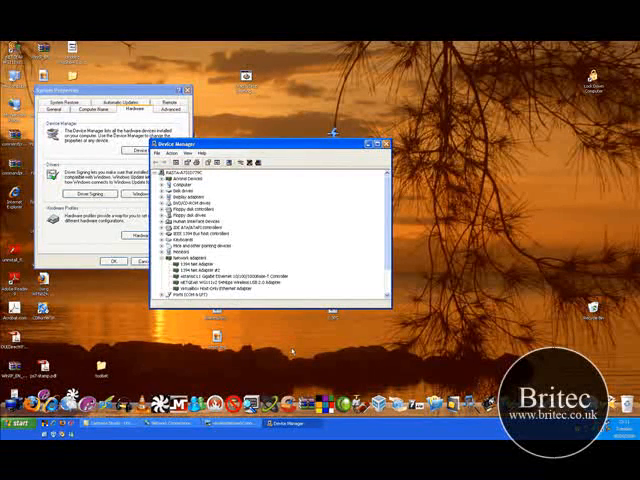
Show the wireless adapter's Update Driver, Disable, Uninstall and Properties actions under Network adapters.
left_click(372, 148)
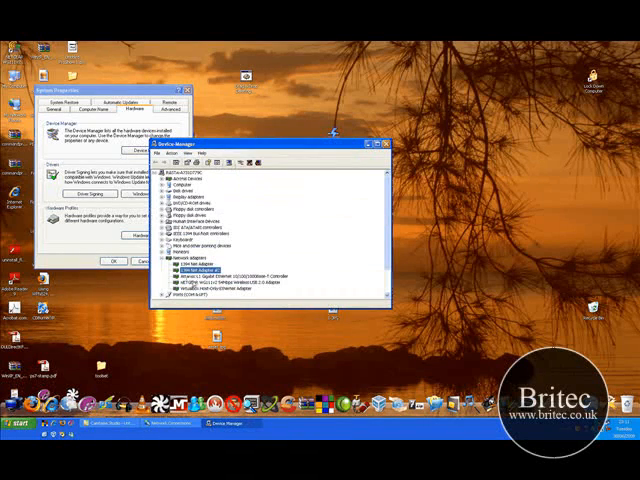
left_click(220, 276)
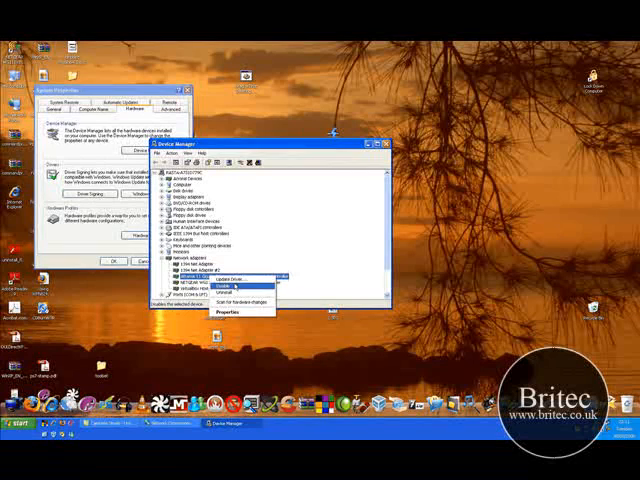
mouse_move(224, 276)
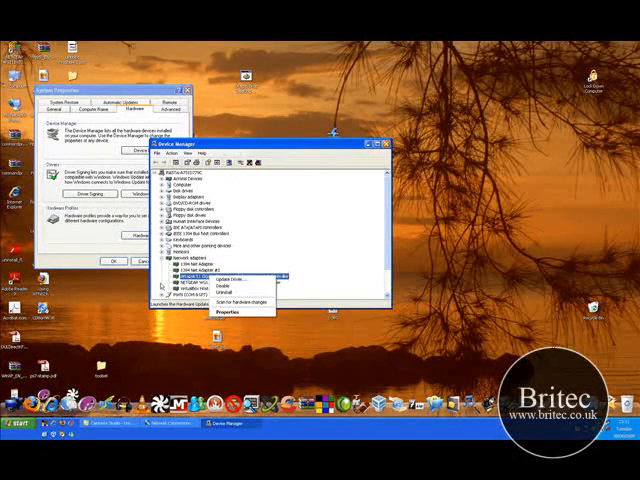
mouse_move(284, 250)
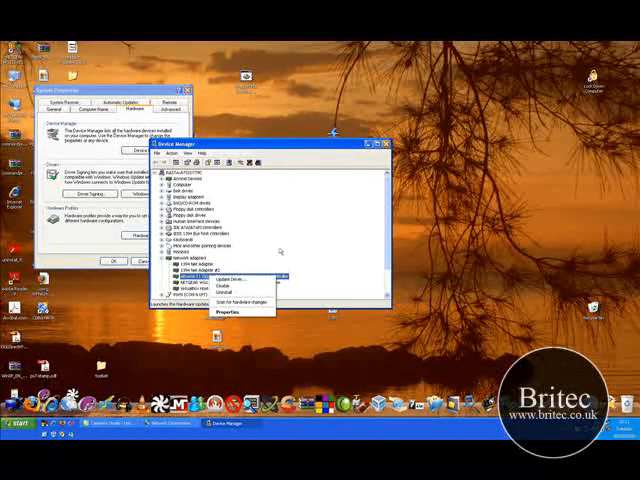